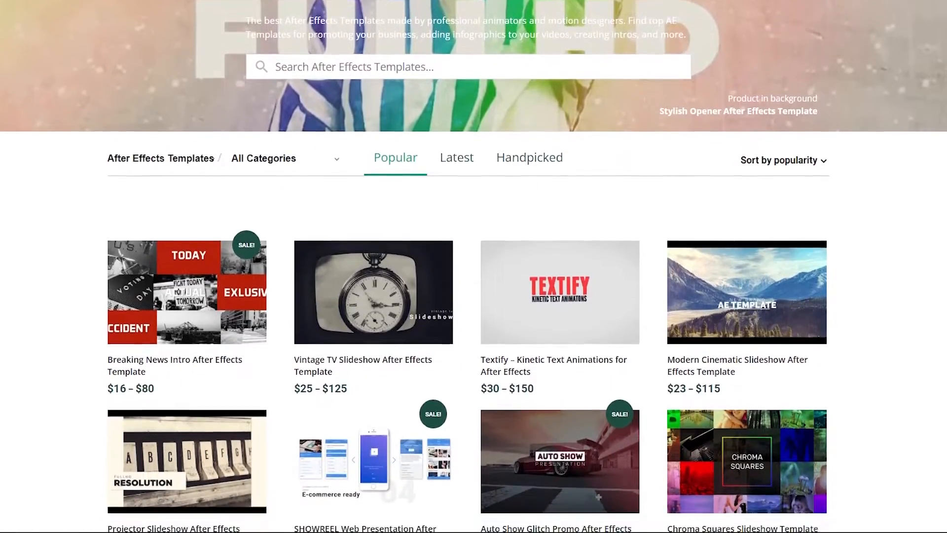
- Scroll the Popular After Effects Templates grid down to the Double Exposure Parallax Titles and Cinematic Trailer row
scroll("down", 3)
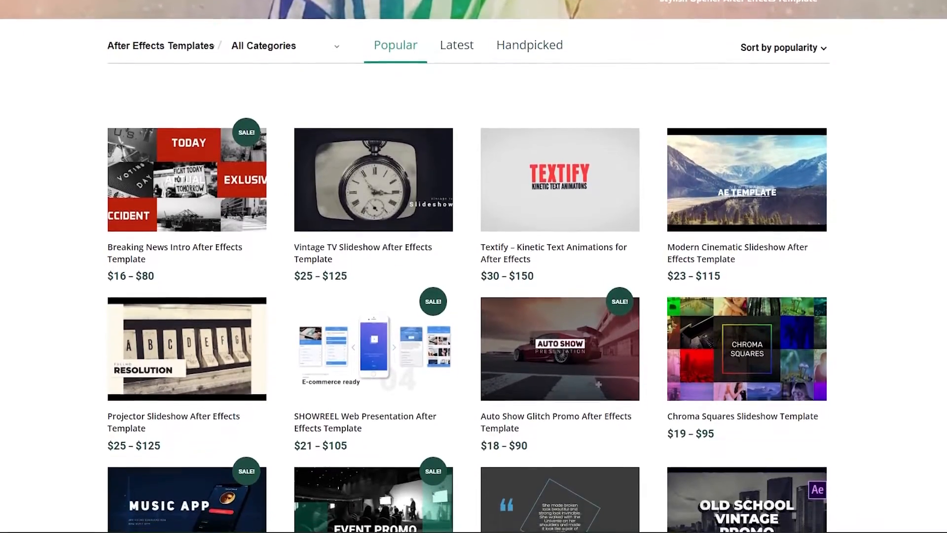
scroll("down", 3)
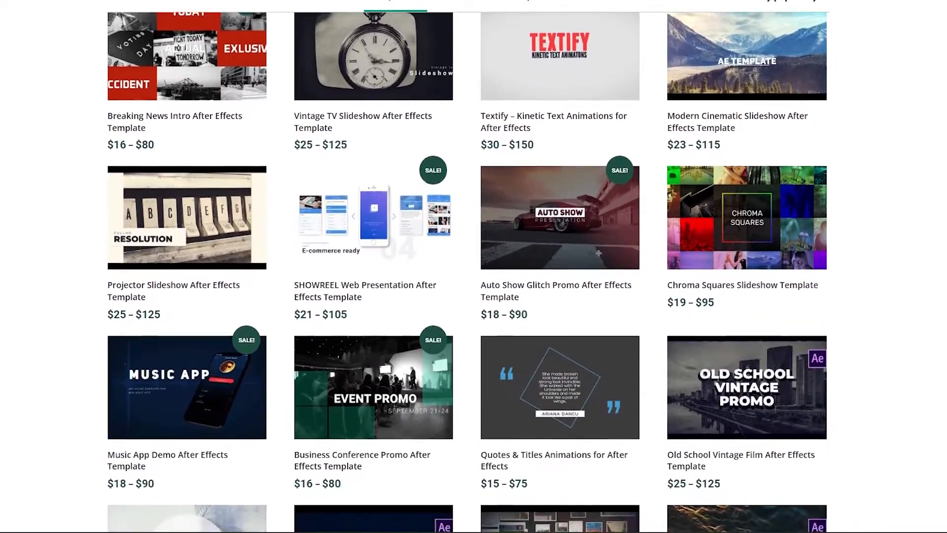
scroll("down", 3)
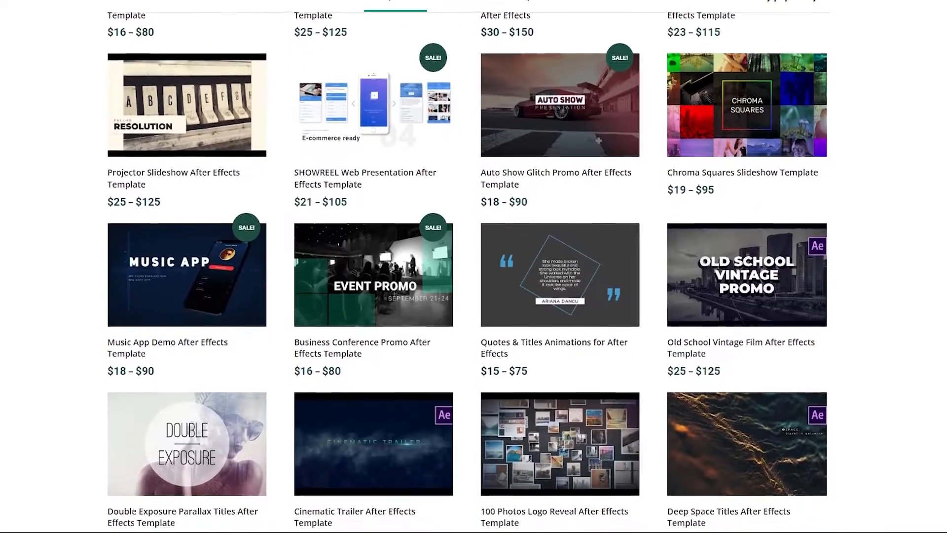
scroll("down", 3)
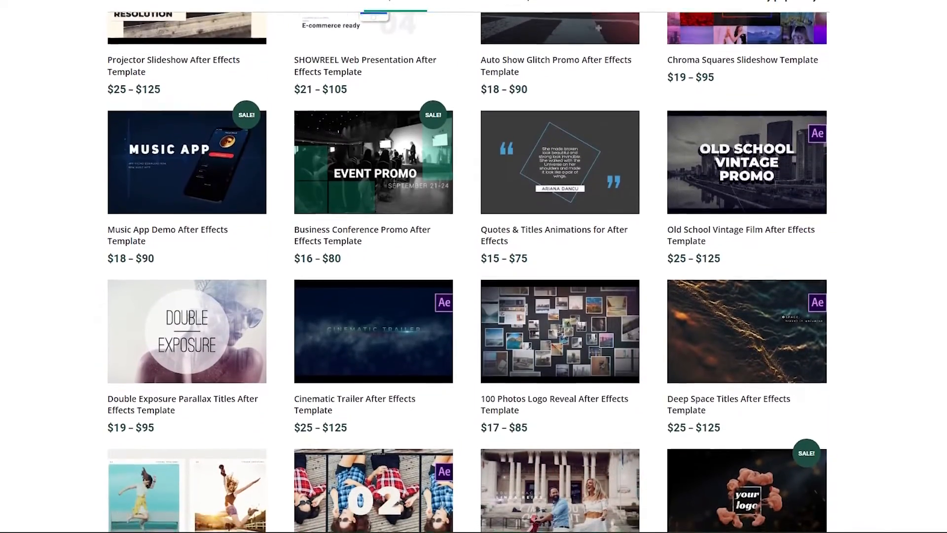
scroll("down", 3)
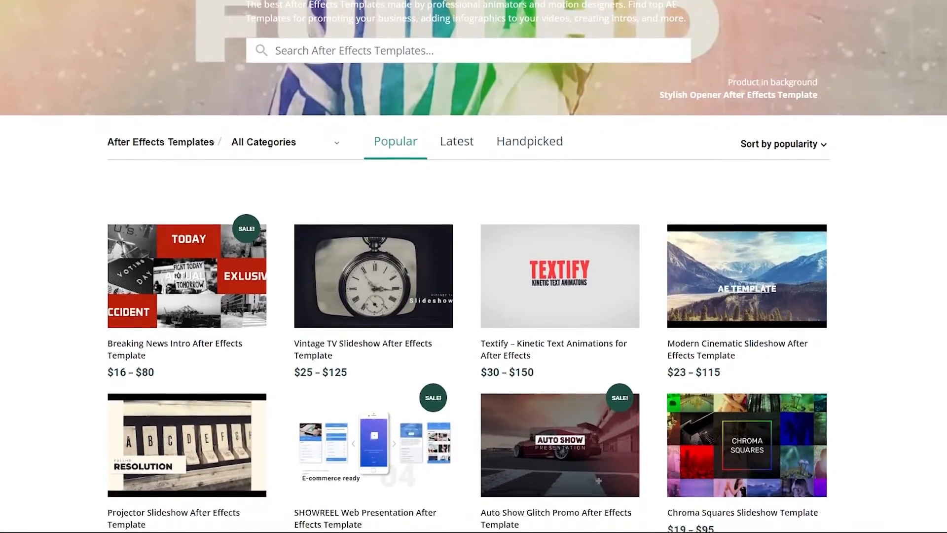
- Scroll the FilterGrade templates grid down to the Double Exposure, Cinematic Trailer, 100 Photos and Deep Space row
scroll("down", 3)
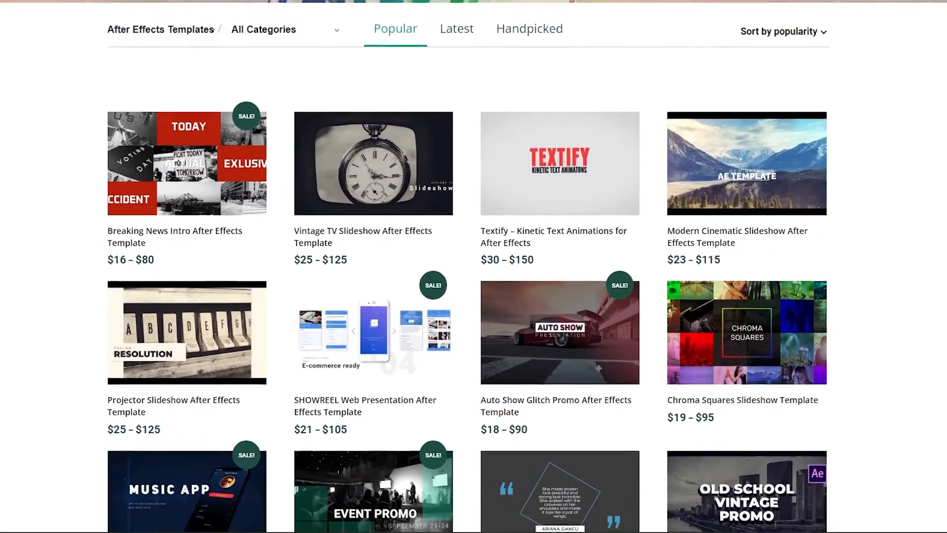
scroll("down", 3)
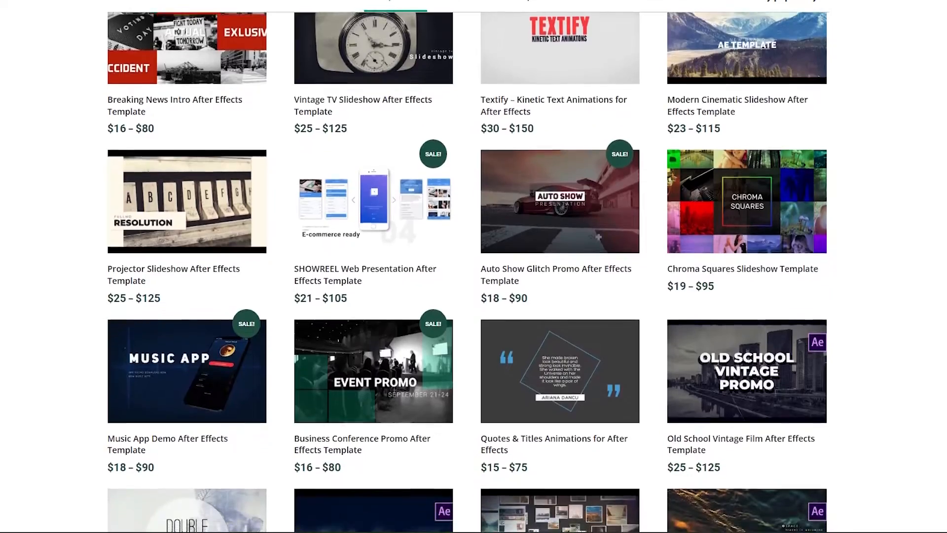
scroll("down", 3)
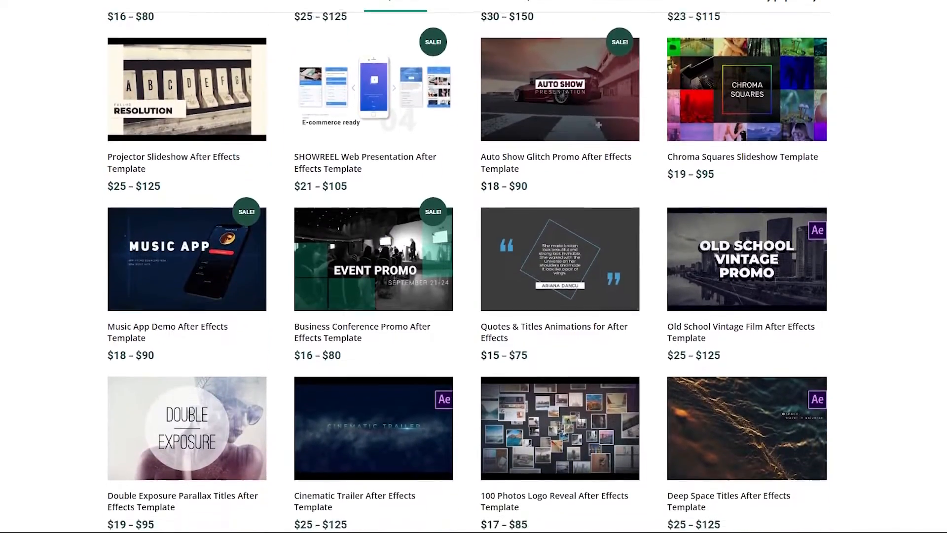
scroll("down", 3)
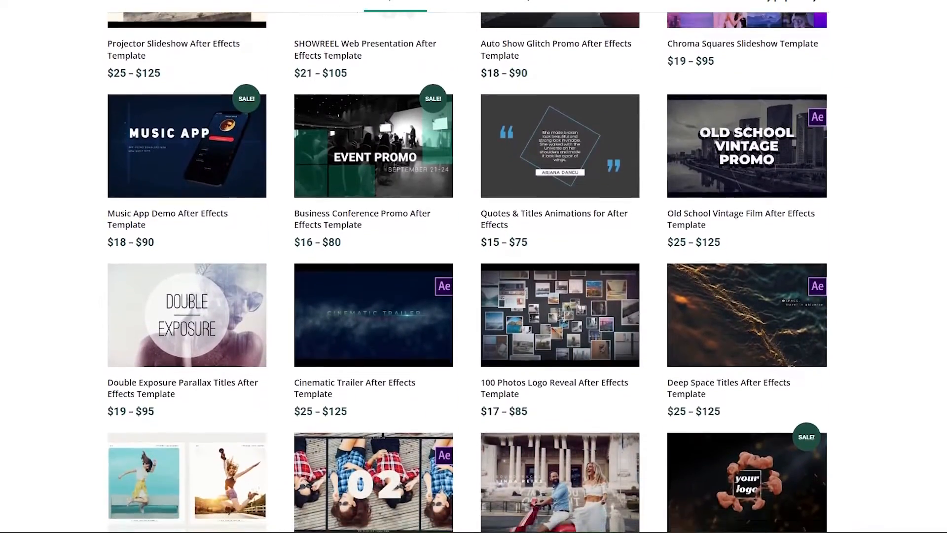
scroll("down", 3)
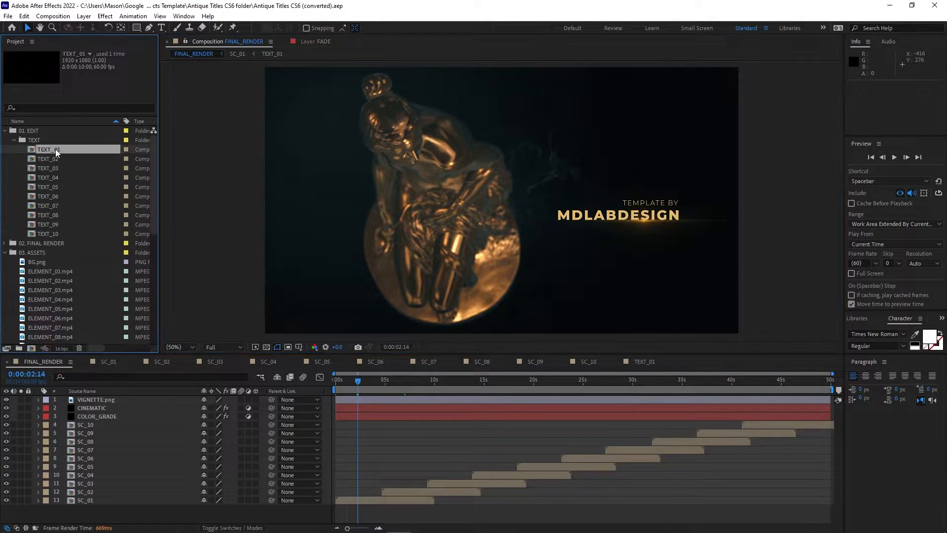
- View the TEXT_01 text comp, then preview the SC_01 scene comp at an early frame
double_click(48, 150)
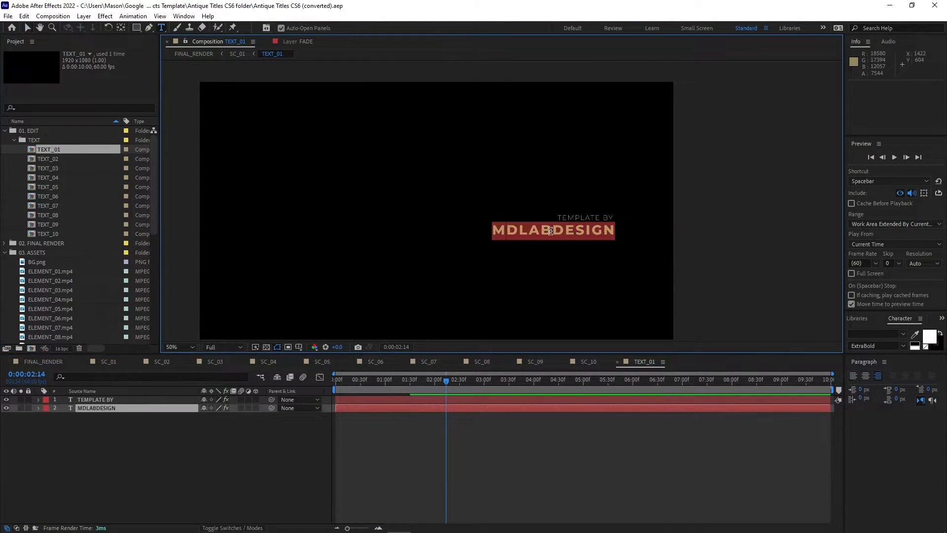
type("TEM")
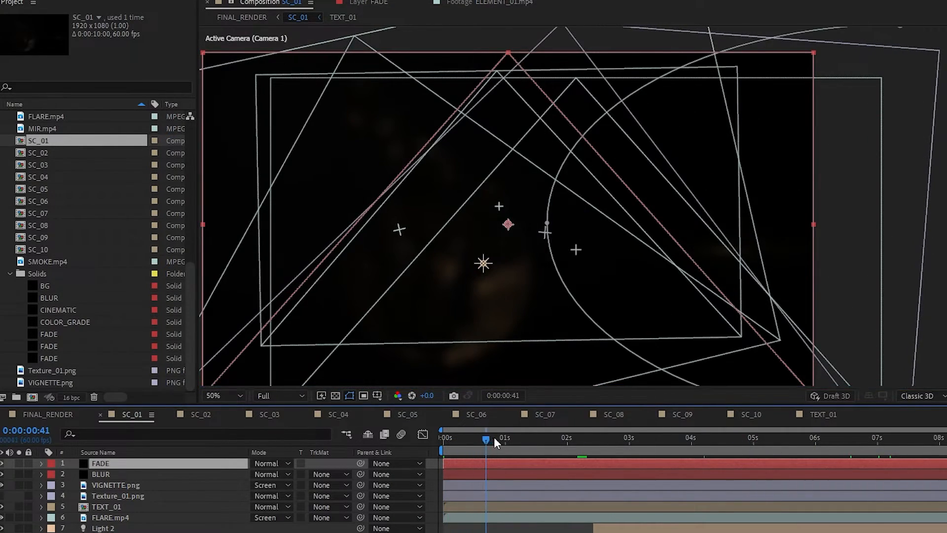
left_click_drag(487, 438, 604, 438)
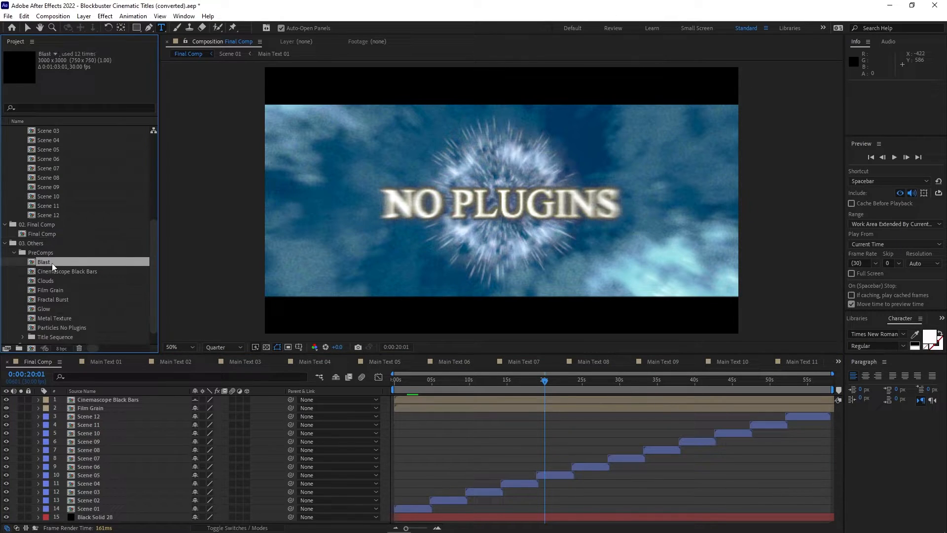
- Preview the Blast and Clouds precomps at later moments of their animations
double_click(44, 261)
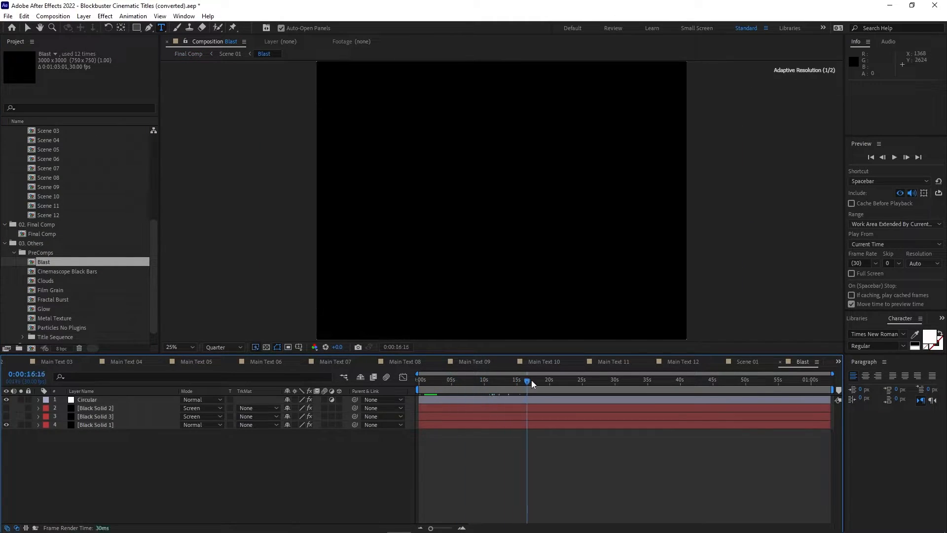
left_click(744, 379)
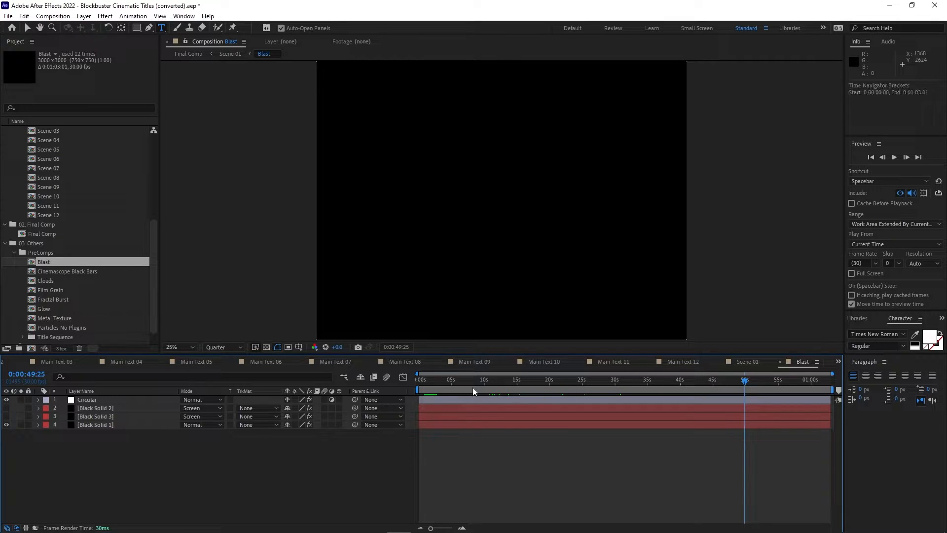
double_click(46, 280)
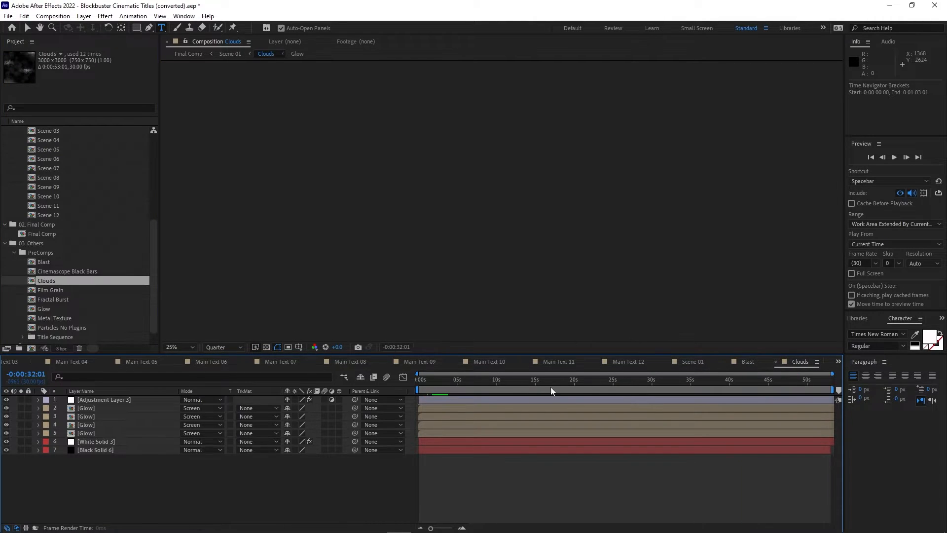
left_click(613, 380)
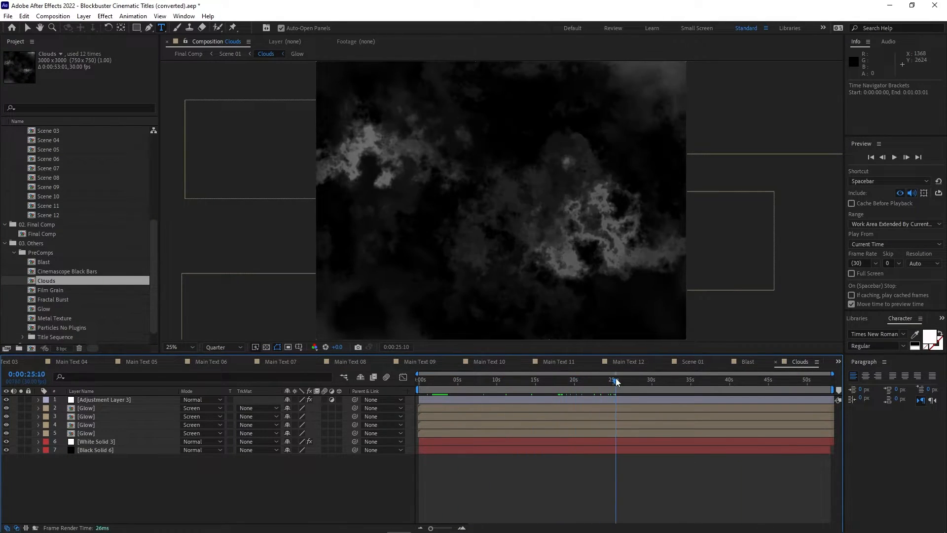
- Preview the Fractal Burst and Glow precomps, then bring up the Particles No Plugins precomp
double_click(53, 299)
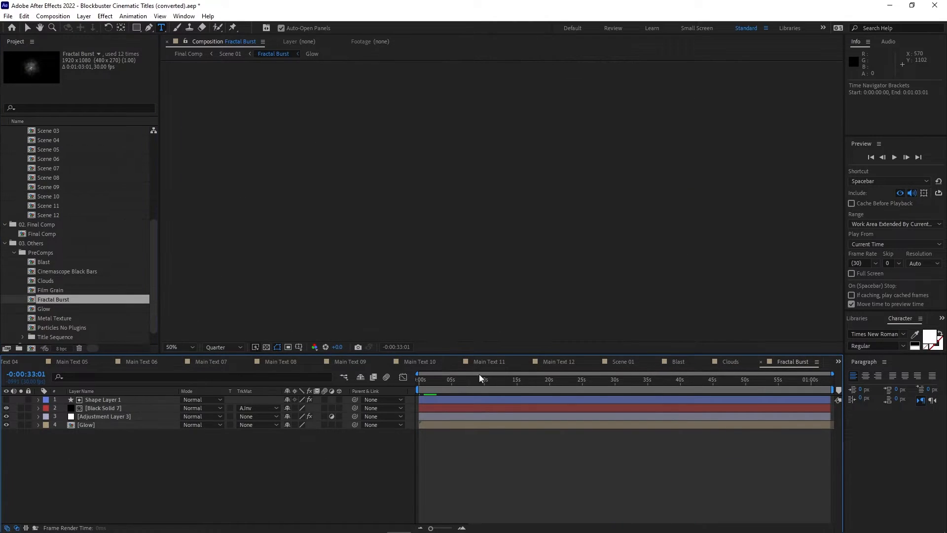
left_click(730, 380)
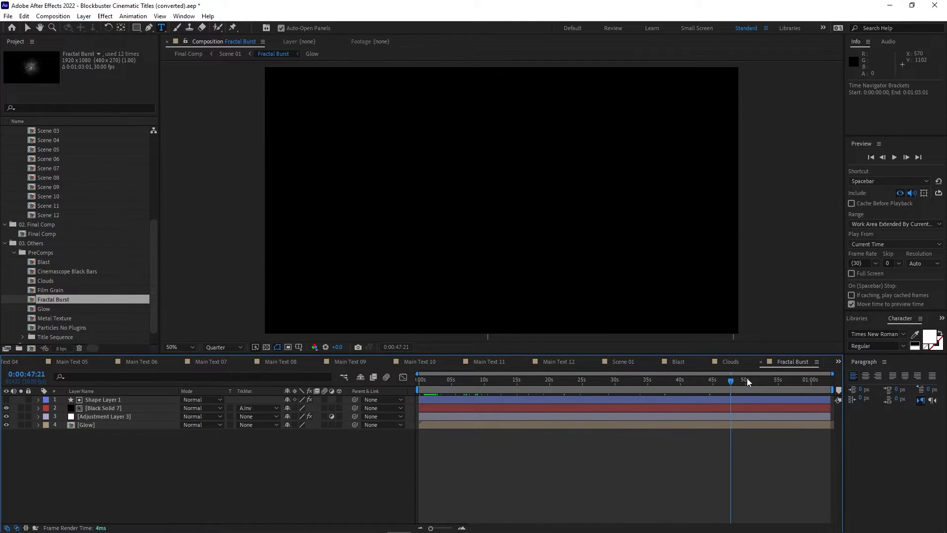
left_click(428, 380)
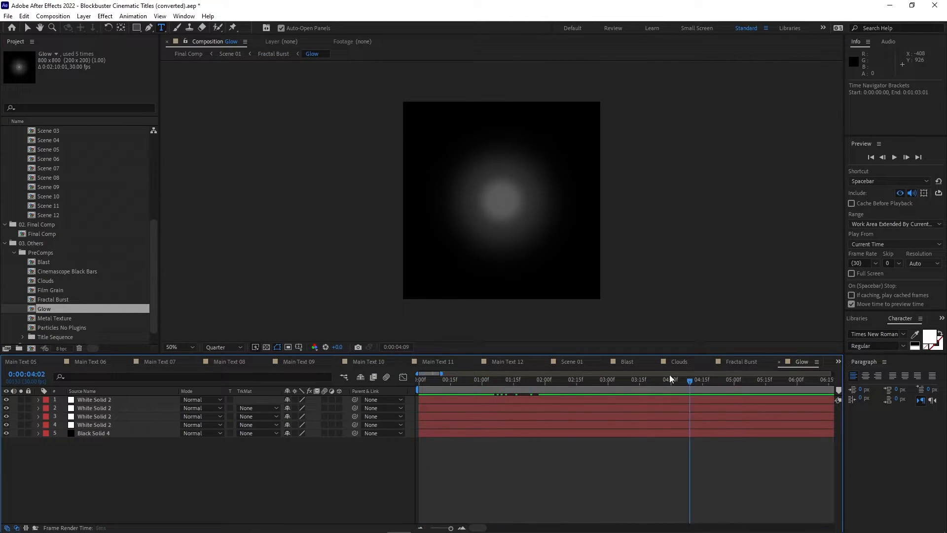
left_click(419, 379)
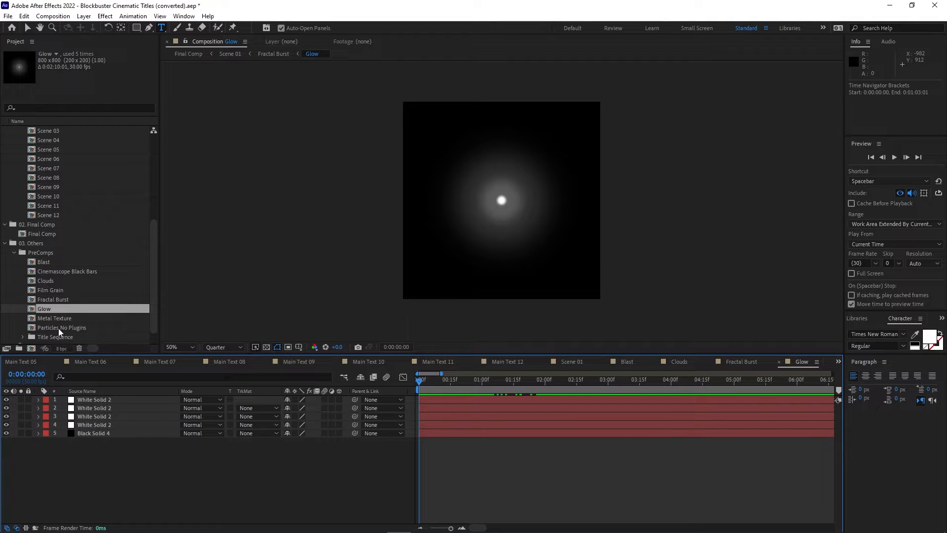
double_click(62, 327)
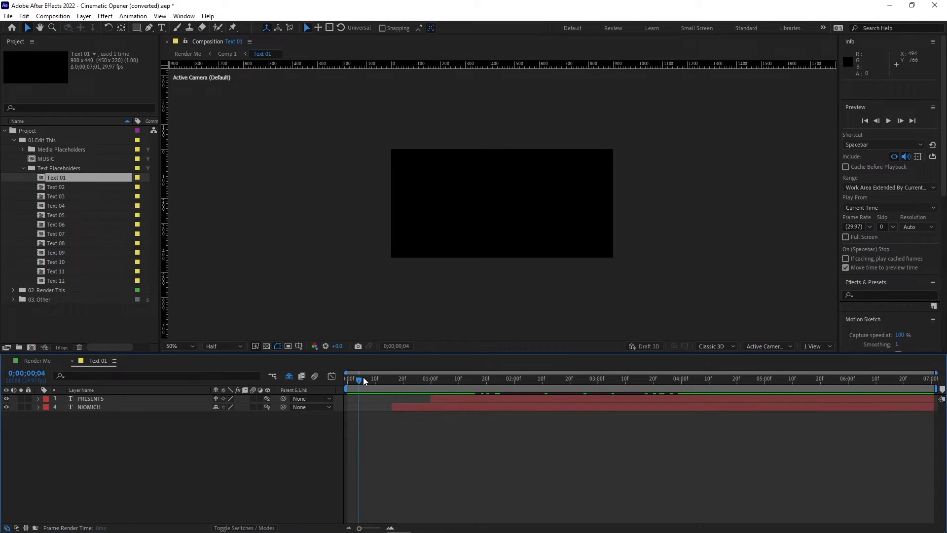
- Scrub through the Text 01 placeholder comp to preview its PRESENTS and NIOMICH title animation
left_click_drag(358, 379, 629, 379)
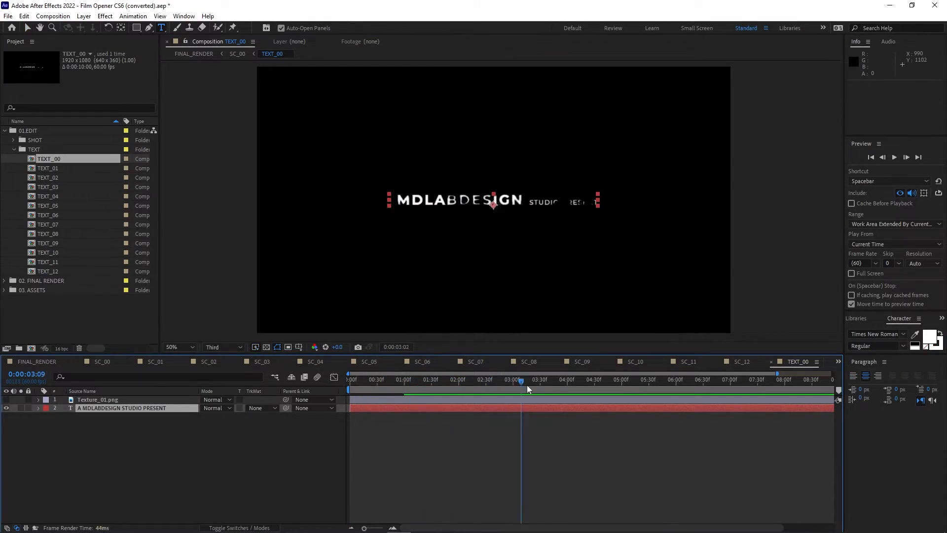
- Jump to another moment of the TEXT_00 MDLABDESIGN STUDIO PRESENT title animation
left_click(709, 379)
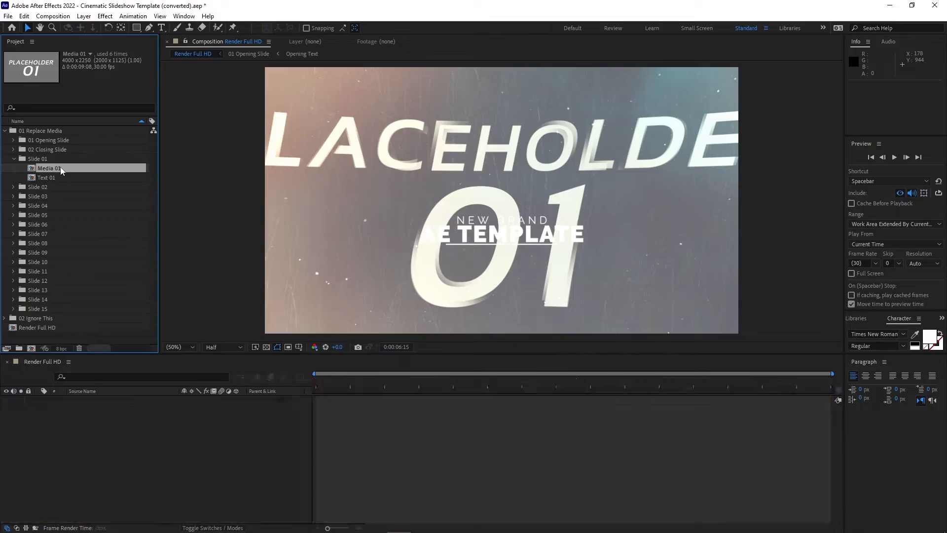
- Look inside the Media 01 placeholder of Slide 01 in the Cinematic Slideshow Template
double_click(50, 168)
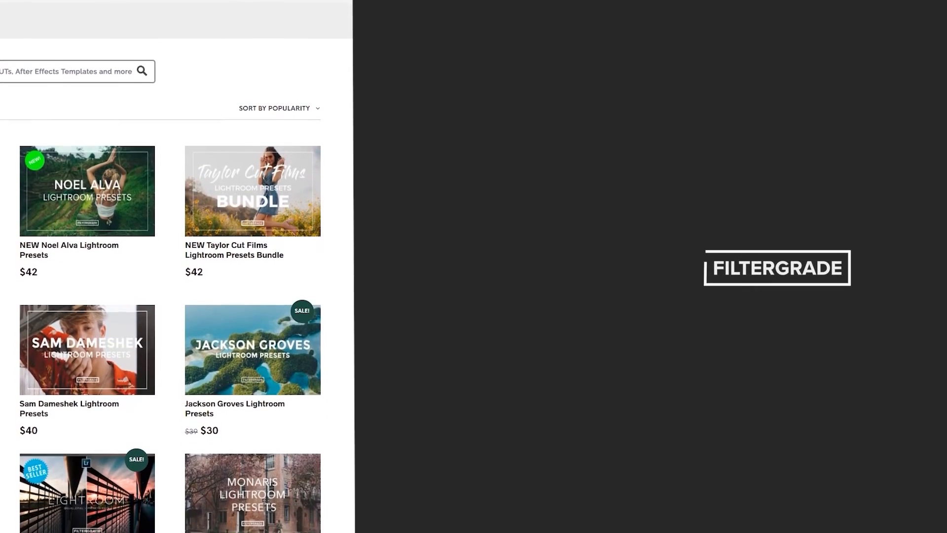
- Scroll the FilterGrade preset grid down to the David Erdelyi, Emmett Sparling, Mark Harrison and Matt Larson Lightroom presets
scroll("down", 3)
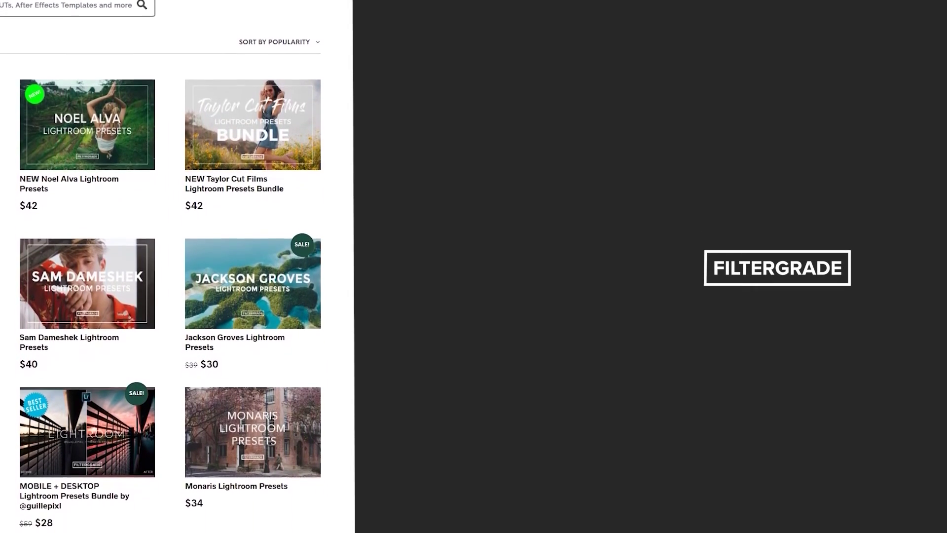
scroll("down", 3)
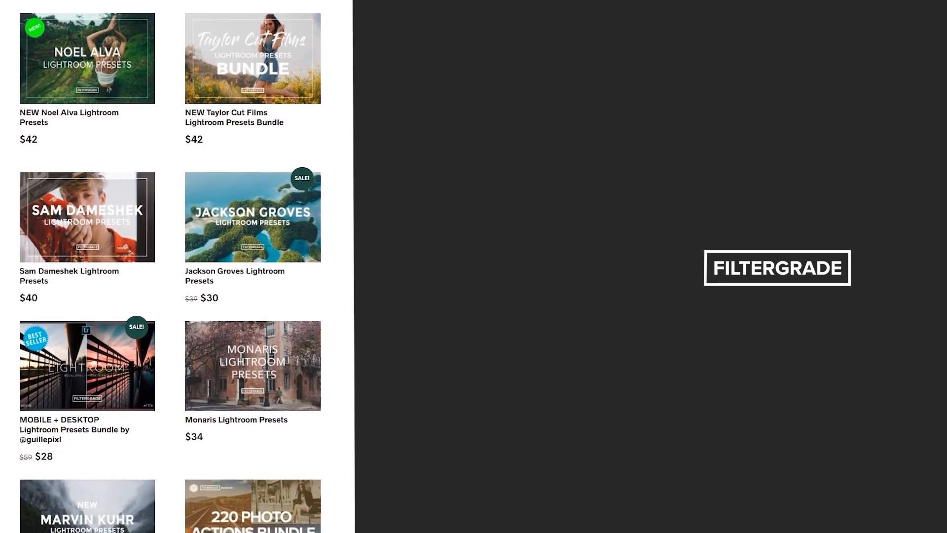
scroll("down", 3)
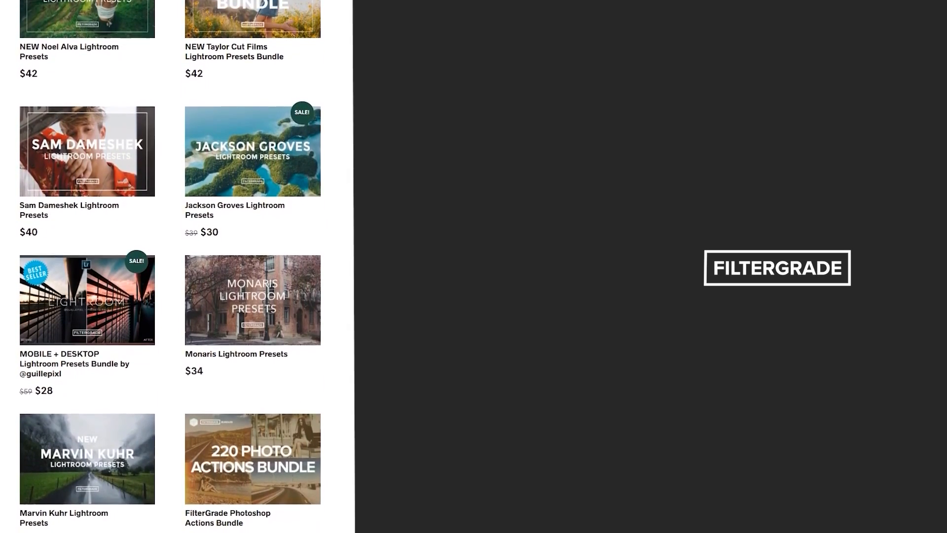
scroll("down", 3)
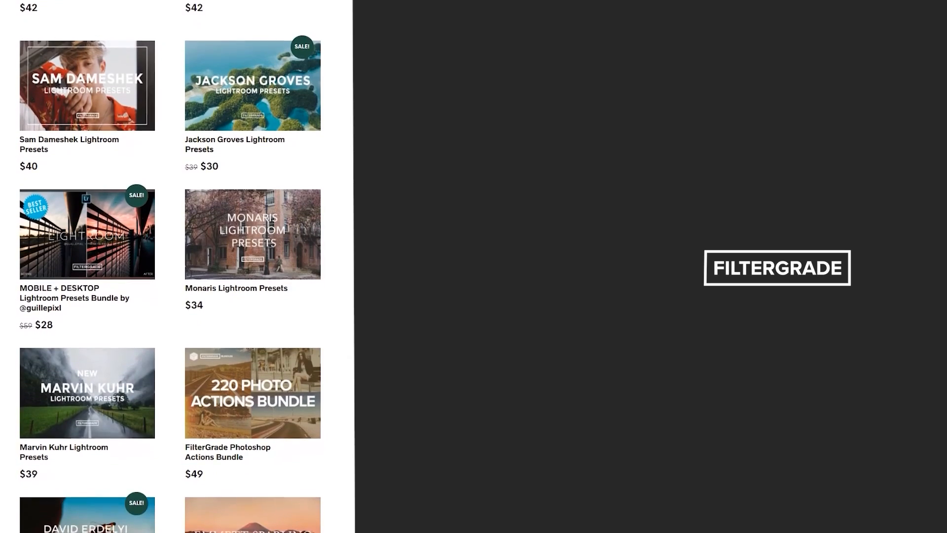
scroll("down", 3)
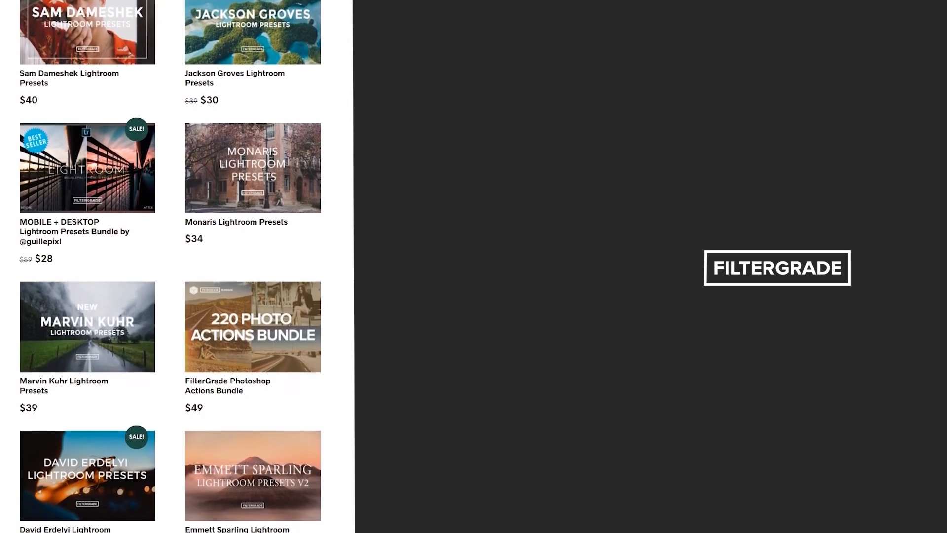
scroll("down", 3)
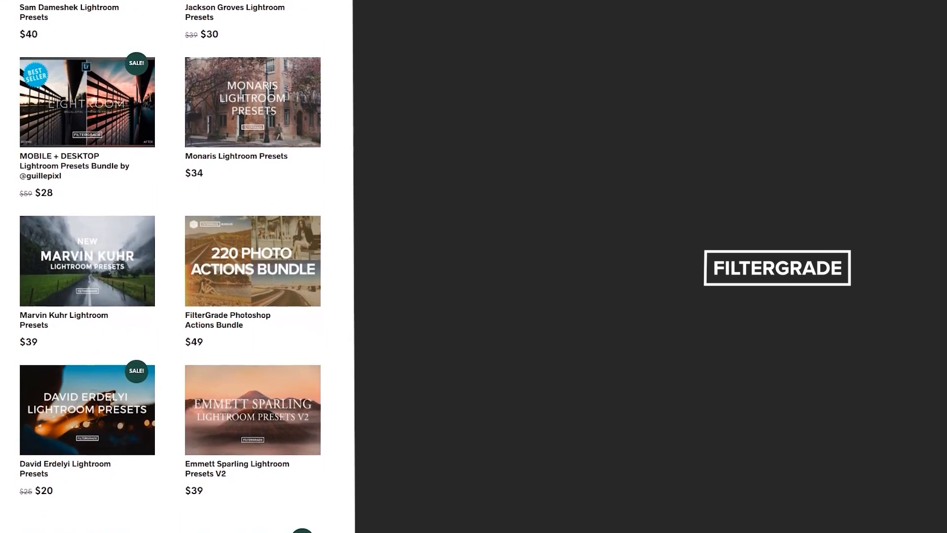
scroll("down", 3)
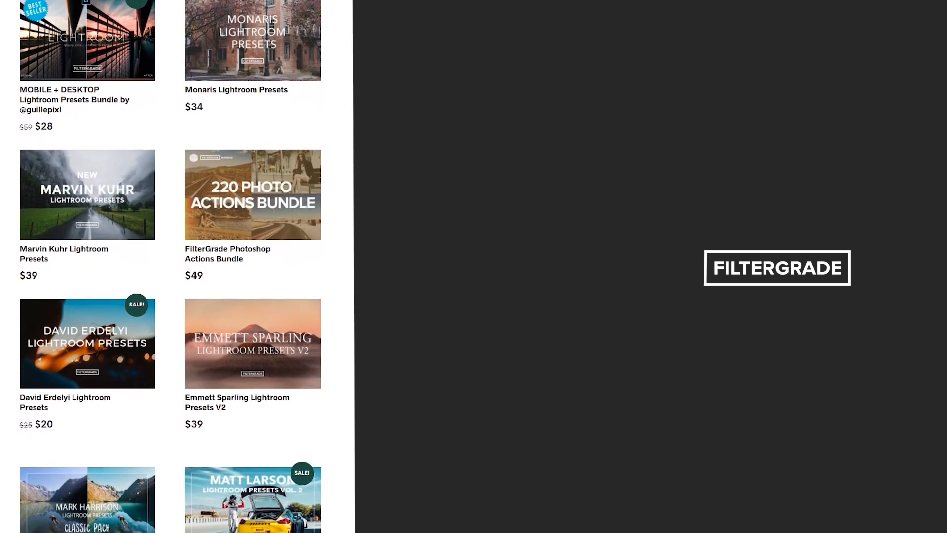
scroll("down", 3)
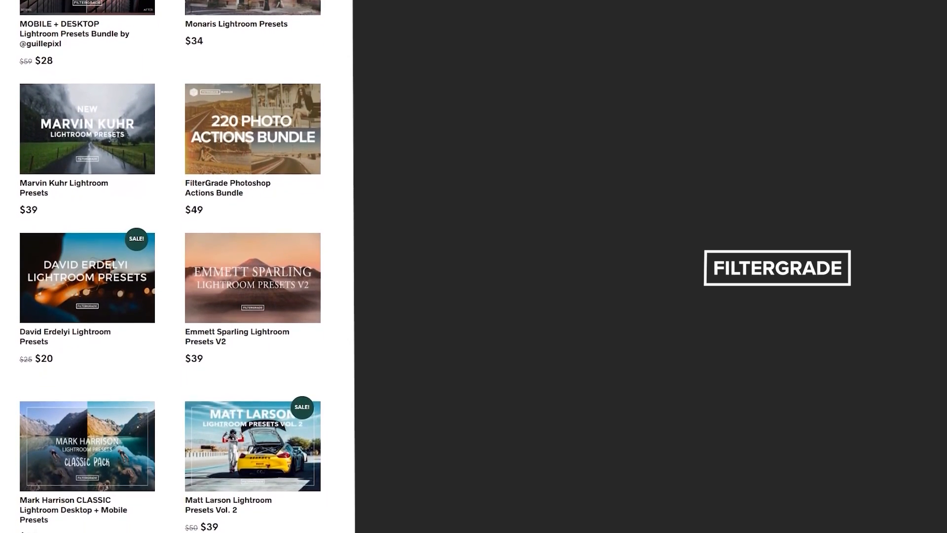